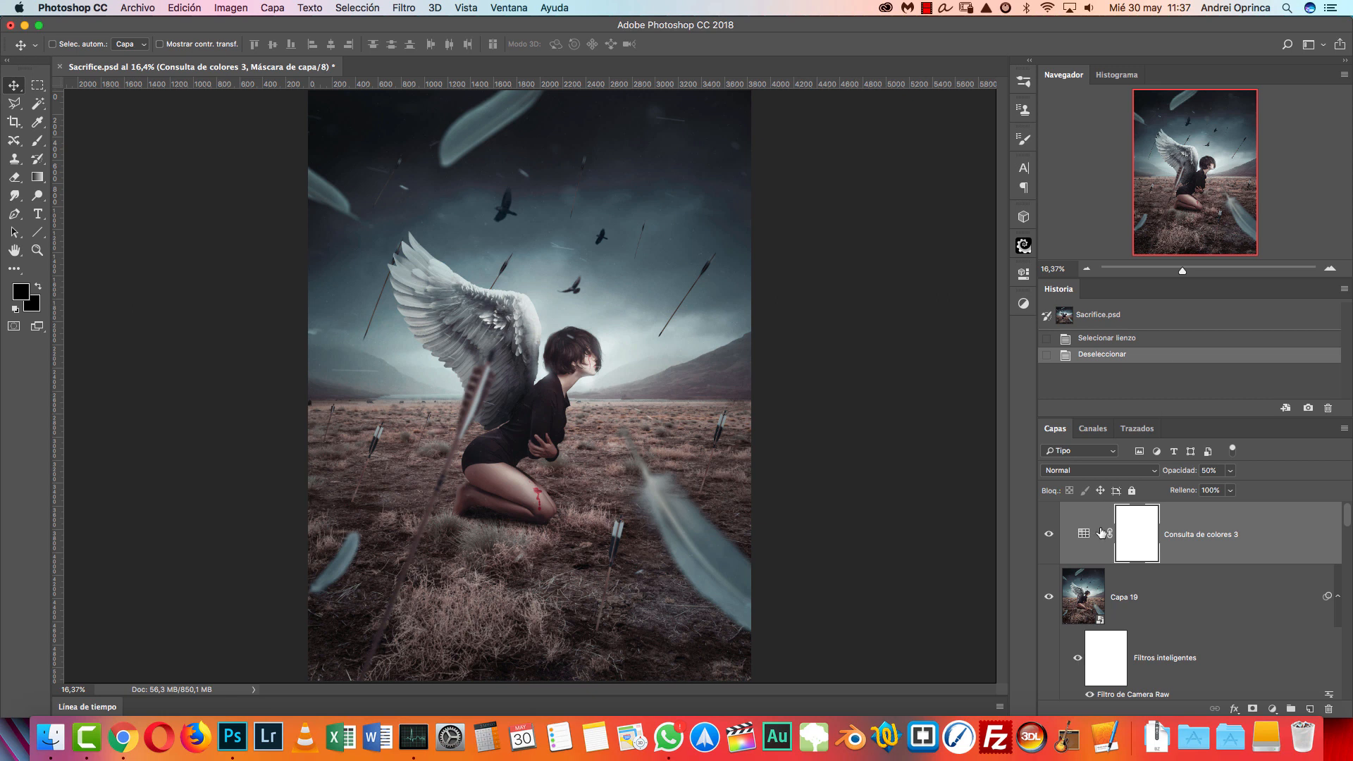
mouse_move(1025, 472)
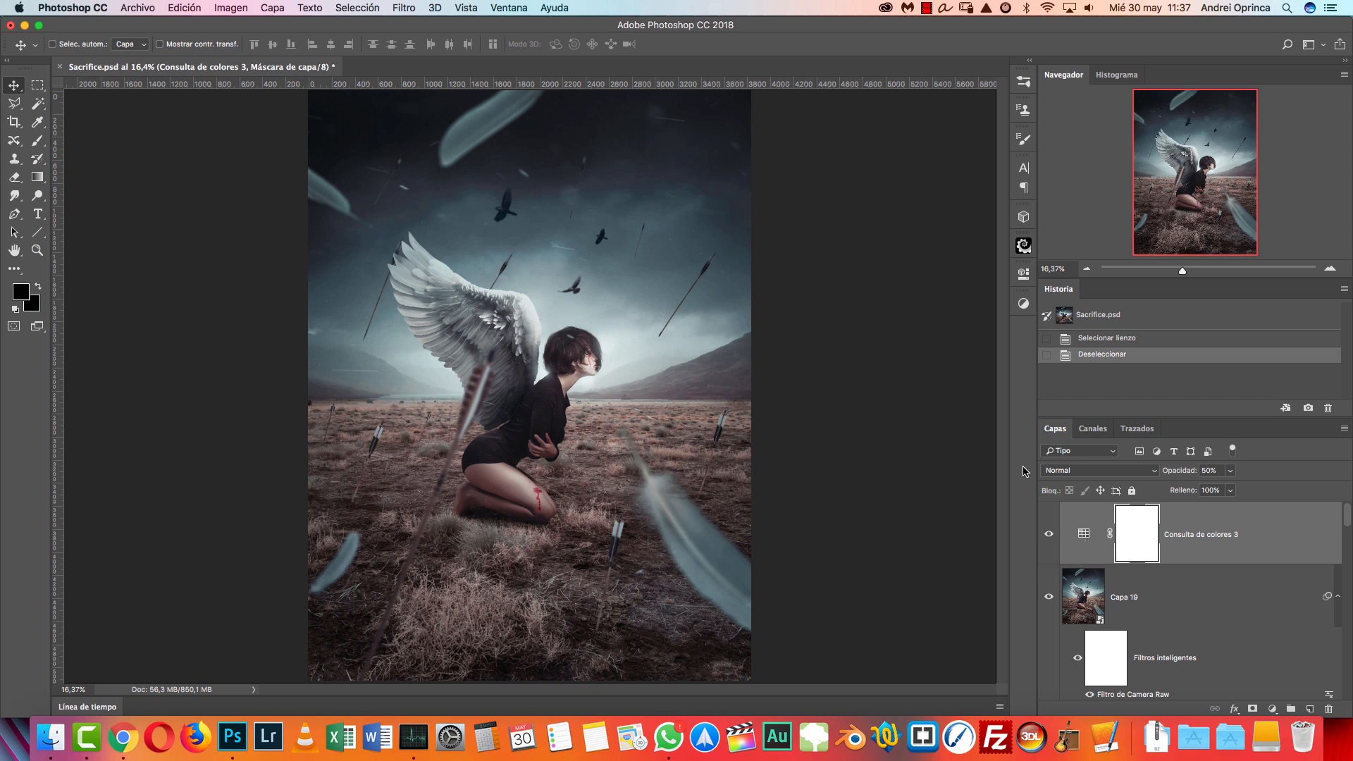
mouse_move(565, 233)
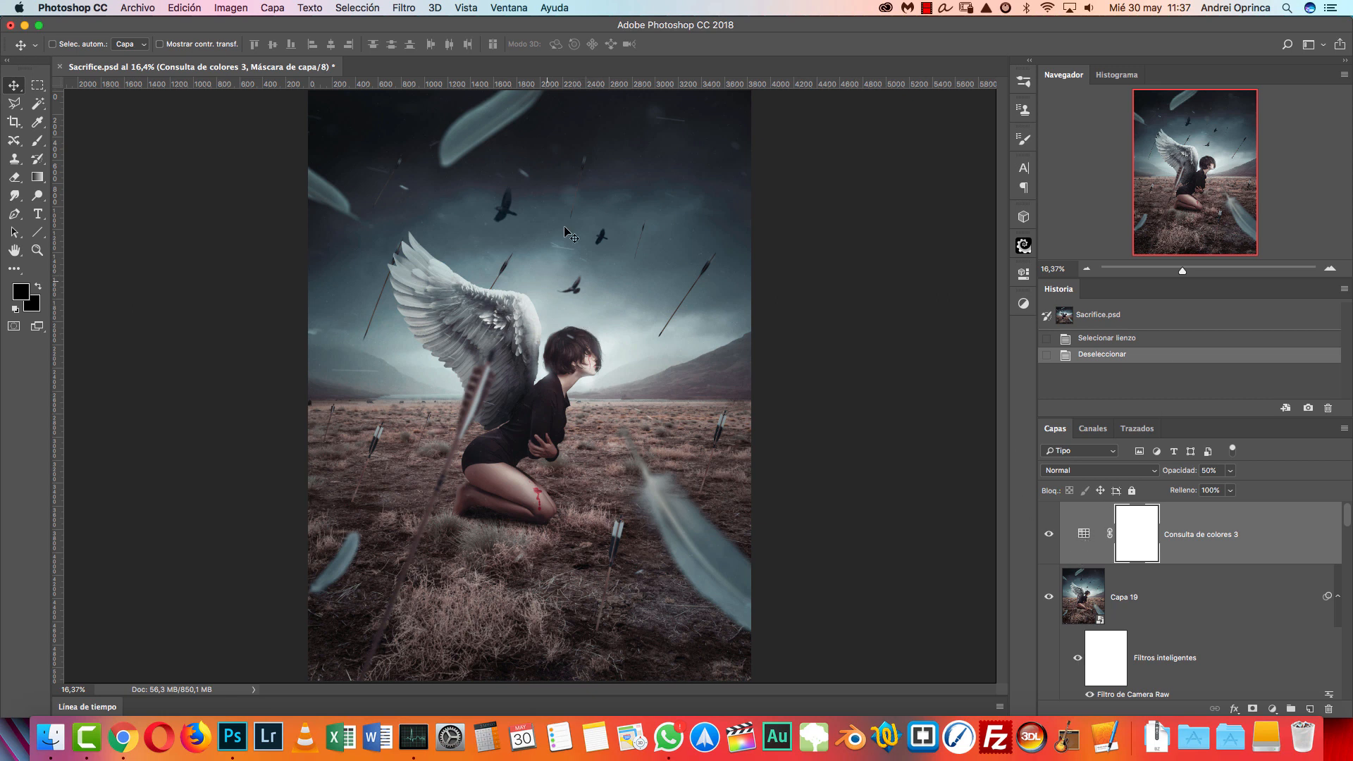
mouse_move(604, 252)
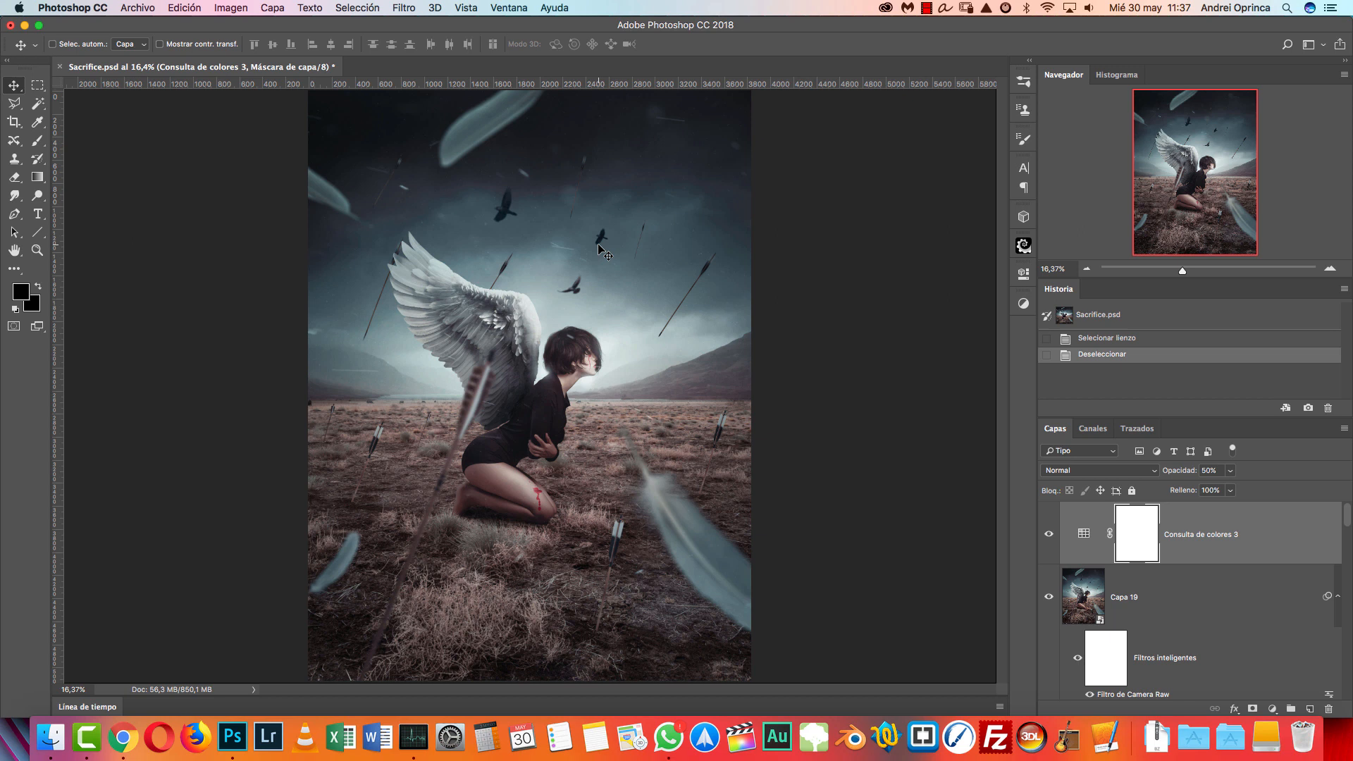
- Open the Resources folder of feather, crow, arrow, wing and field images
key("cmd+o")
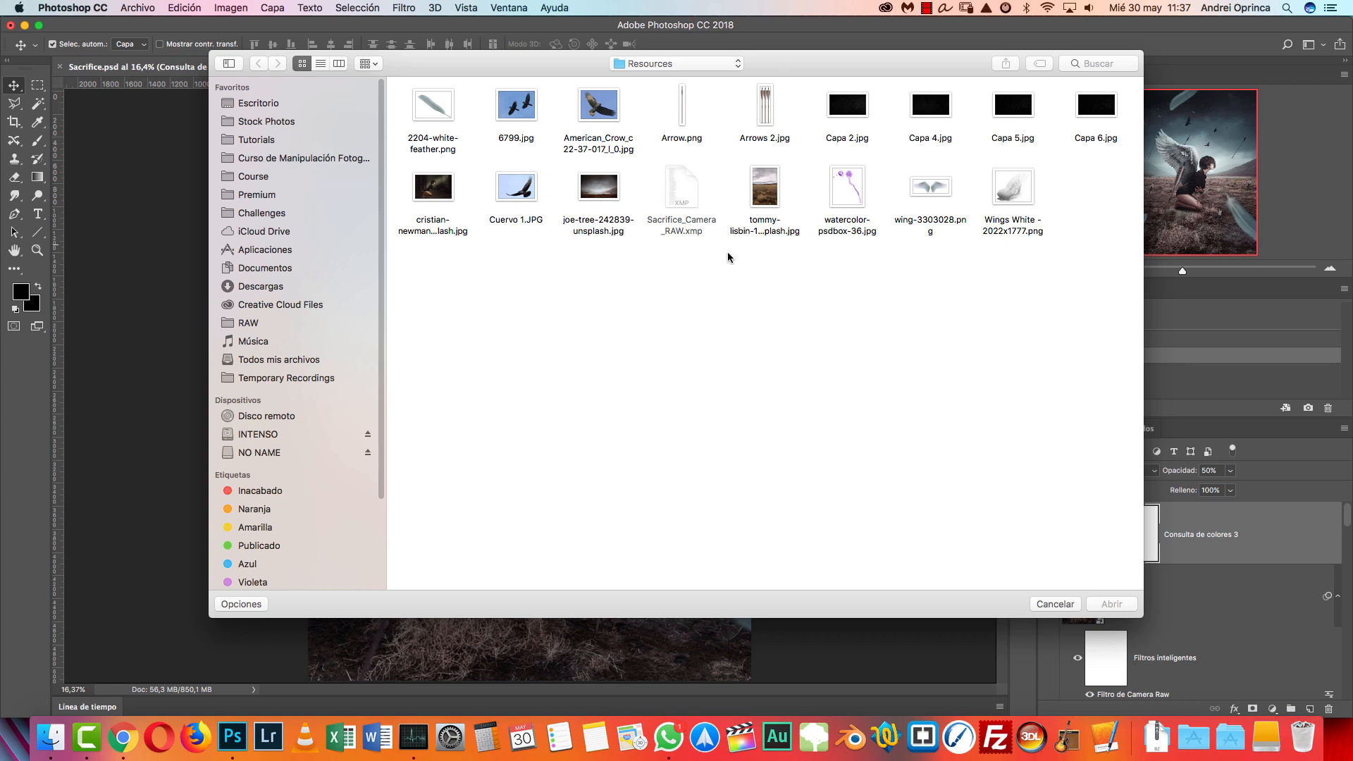
mouse_move(976, 284)
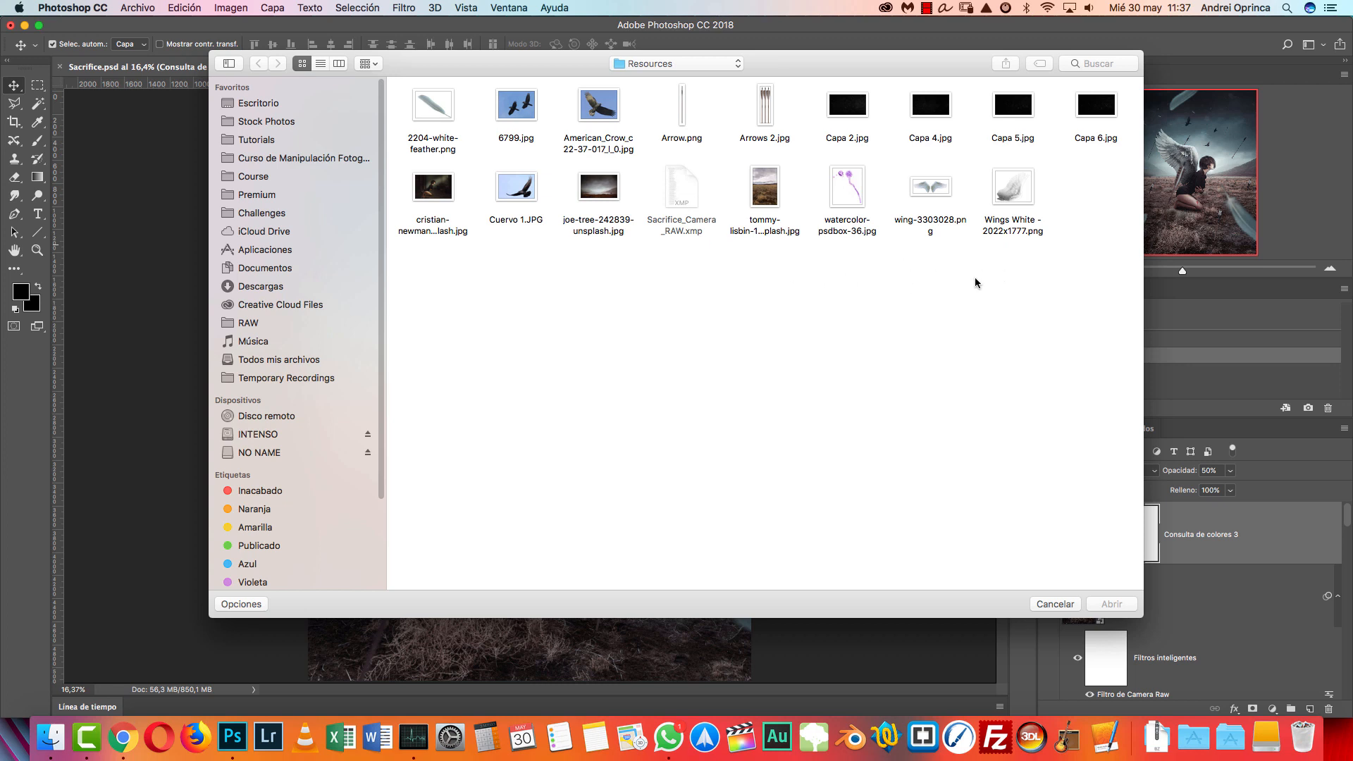
mouse_move(949, 329)
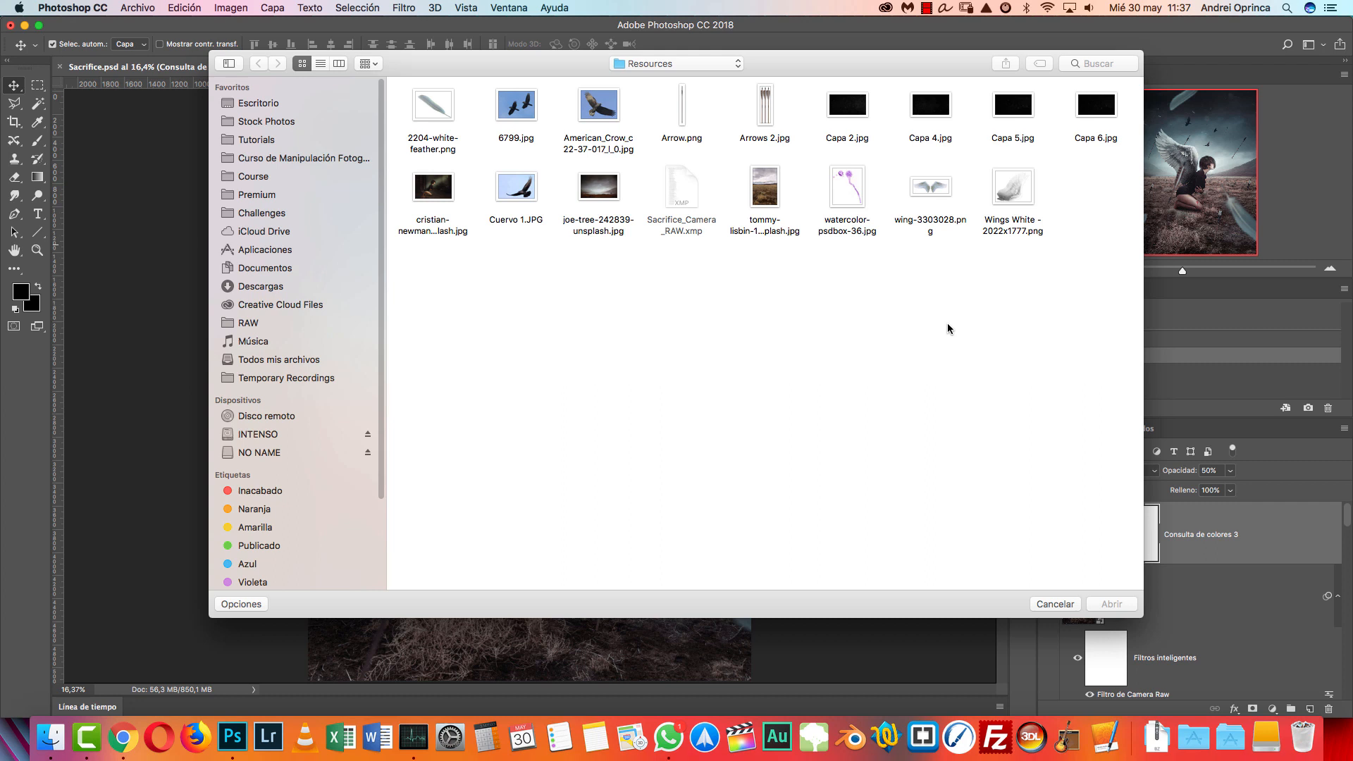
mouse_move(904, 316)
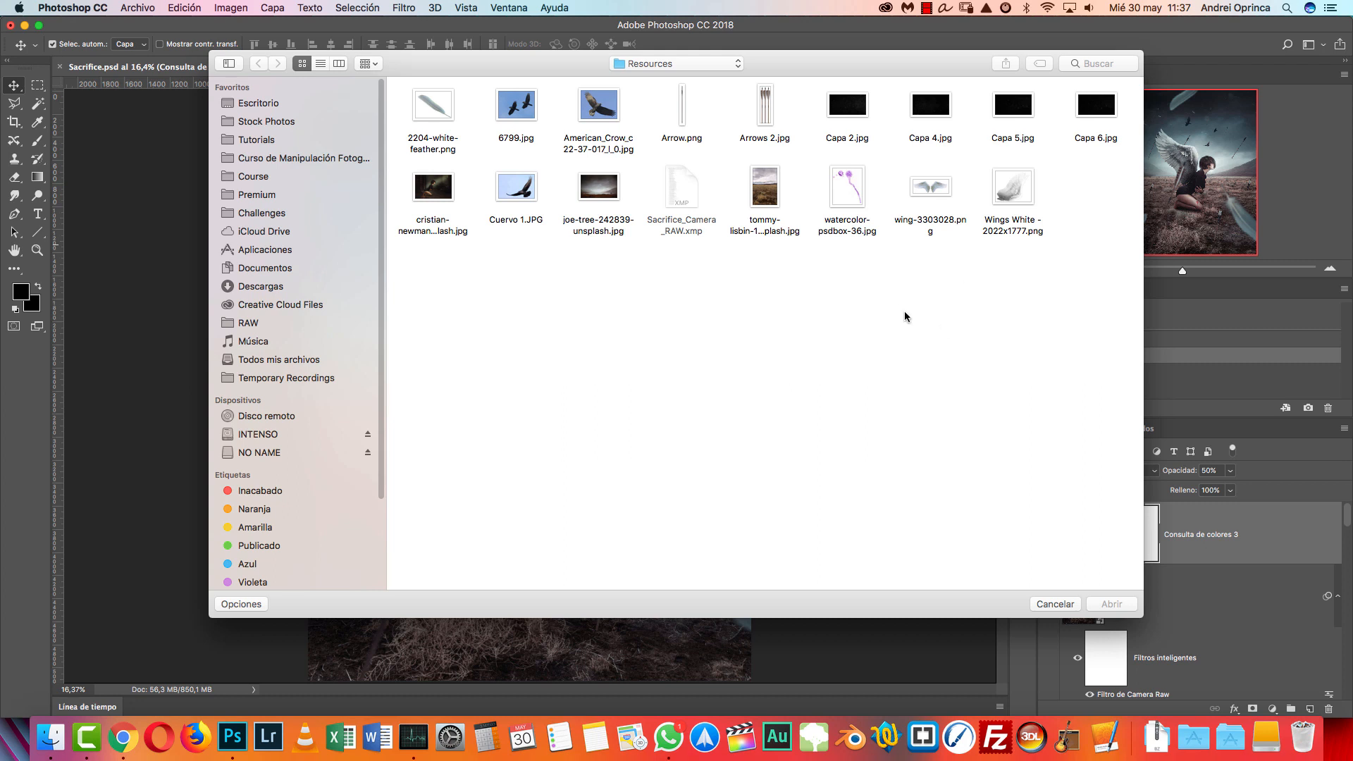
mouse_move(949, 297)
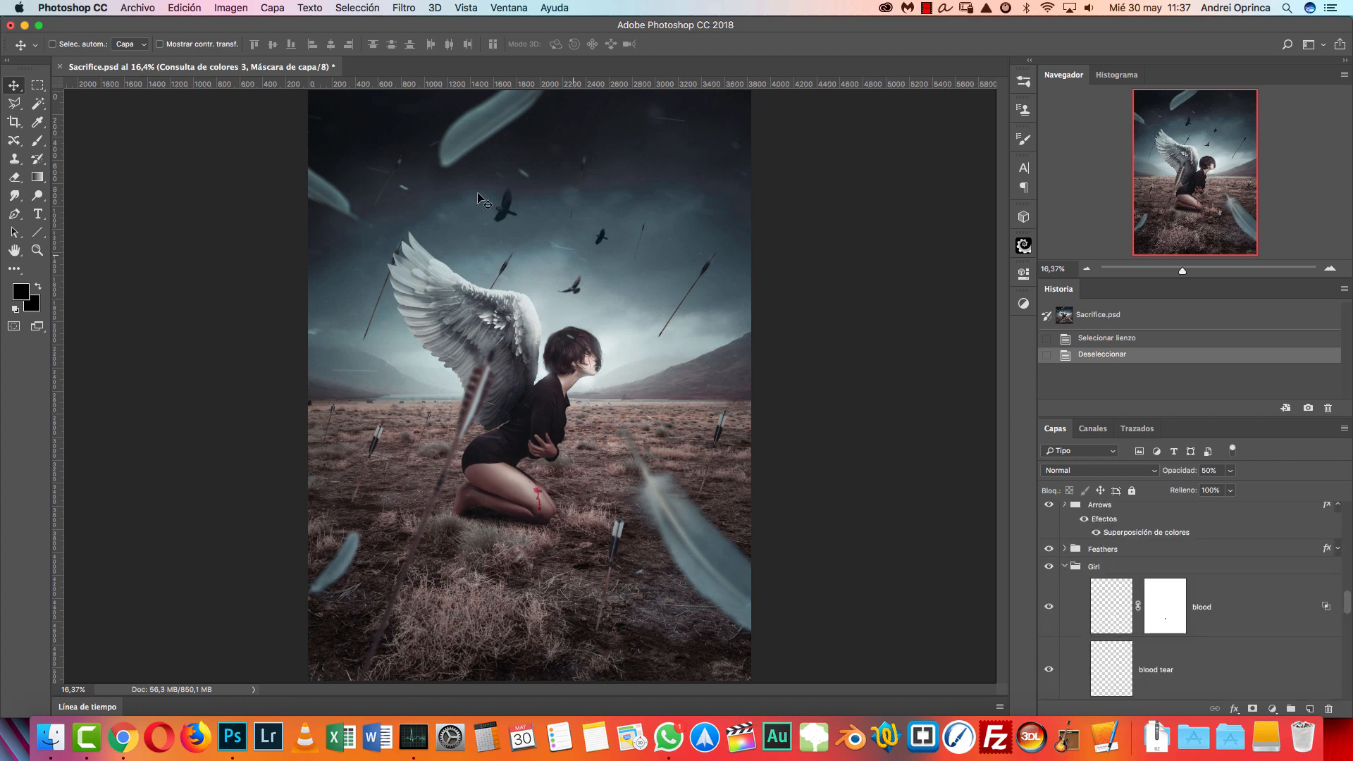
mouse_move(703, 300)
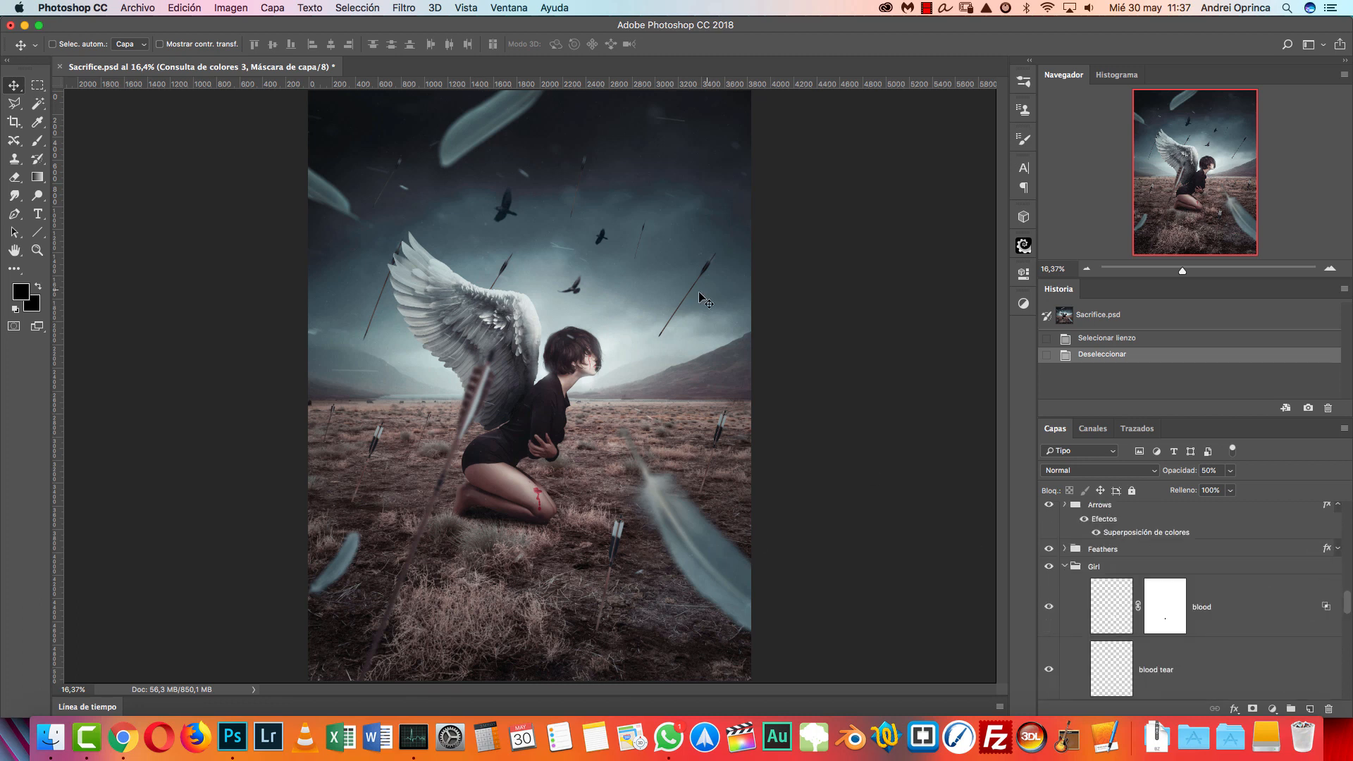
mouse_move(592, 389)
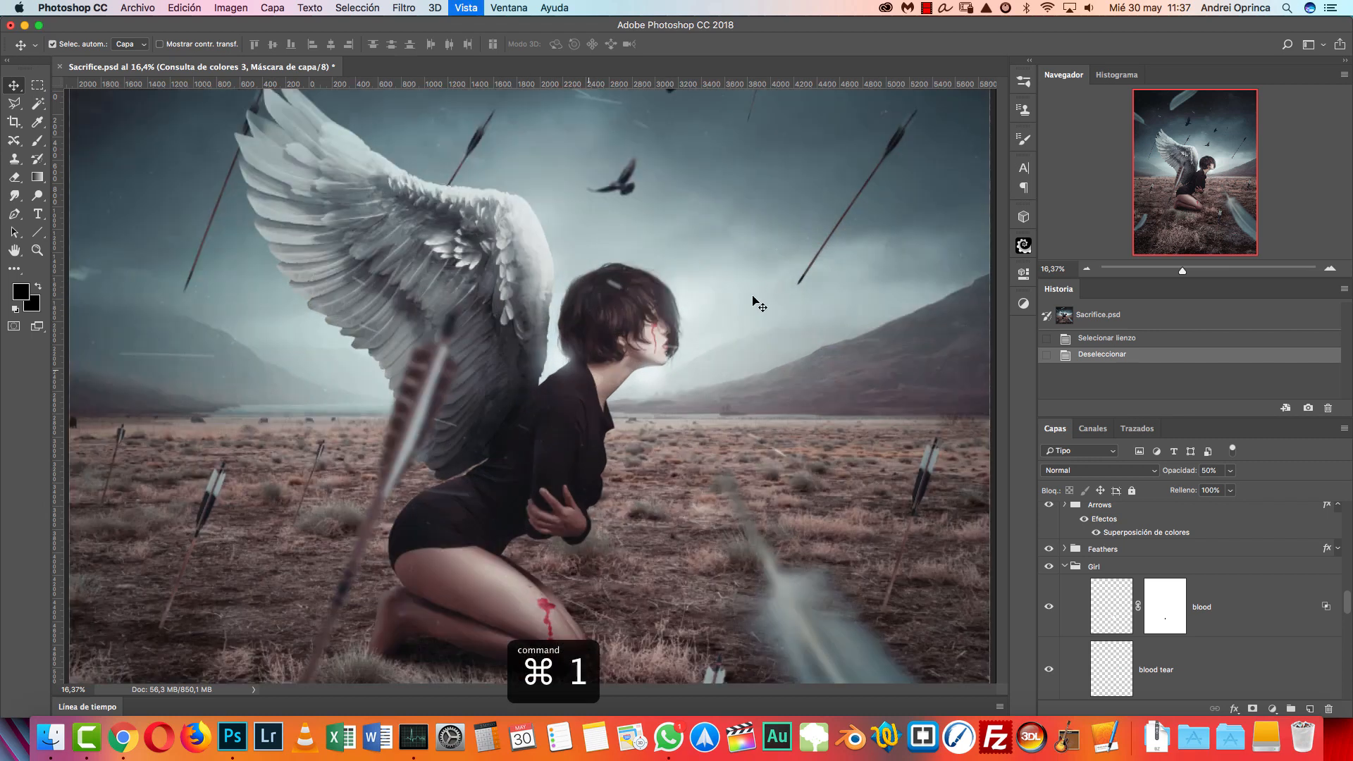
- Zoom to 25% to frame the kneeling winged girl, arrows and crows
key("cmd+1")
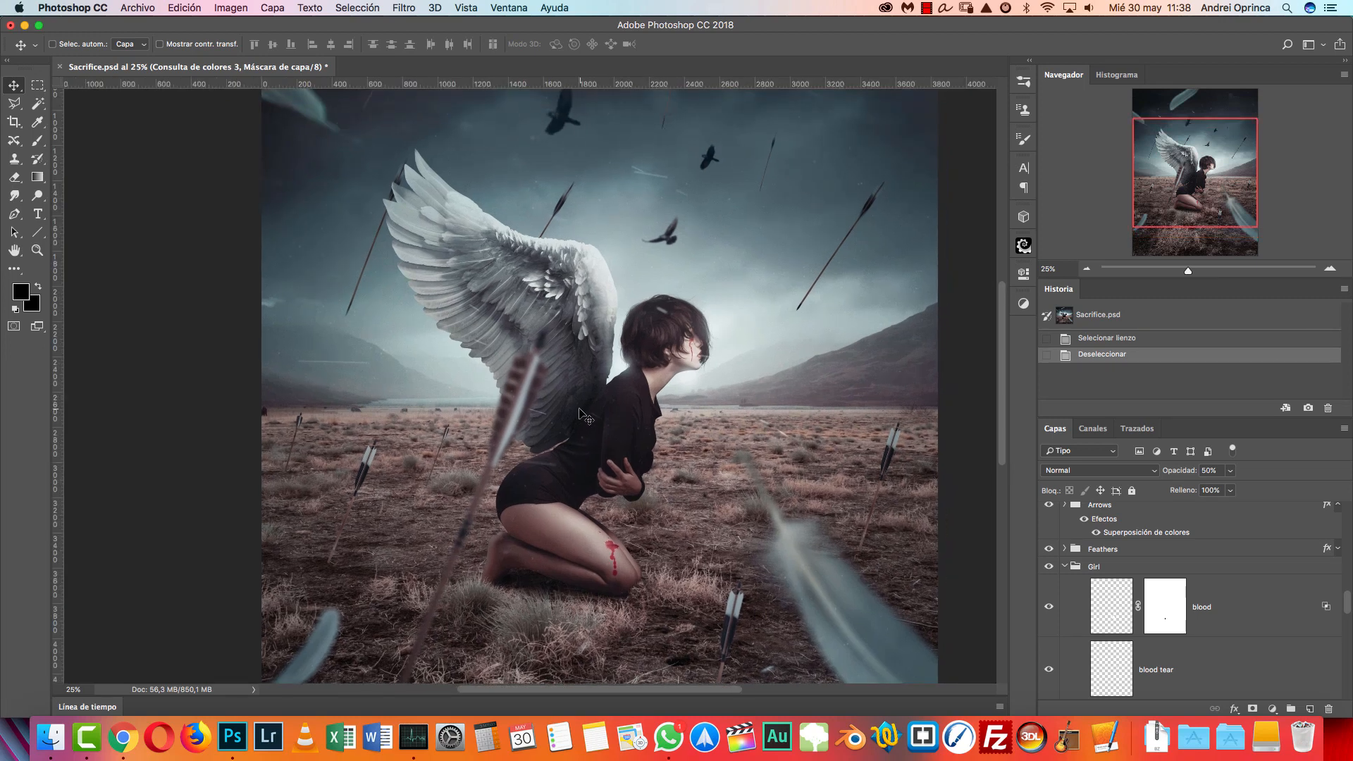
mouse_move(789, 436)
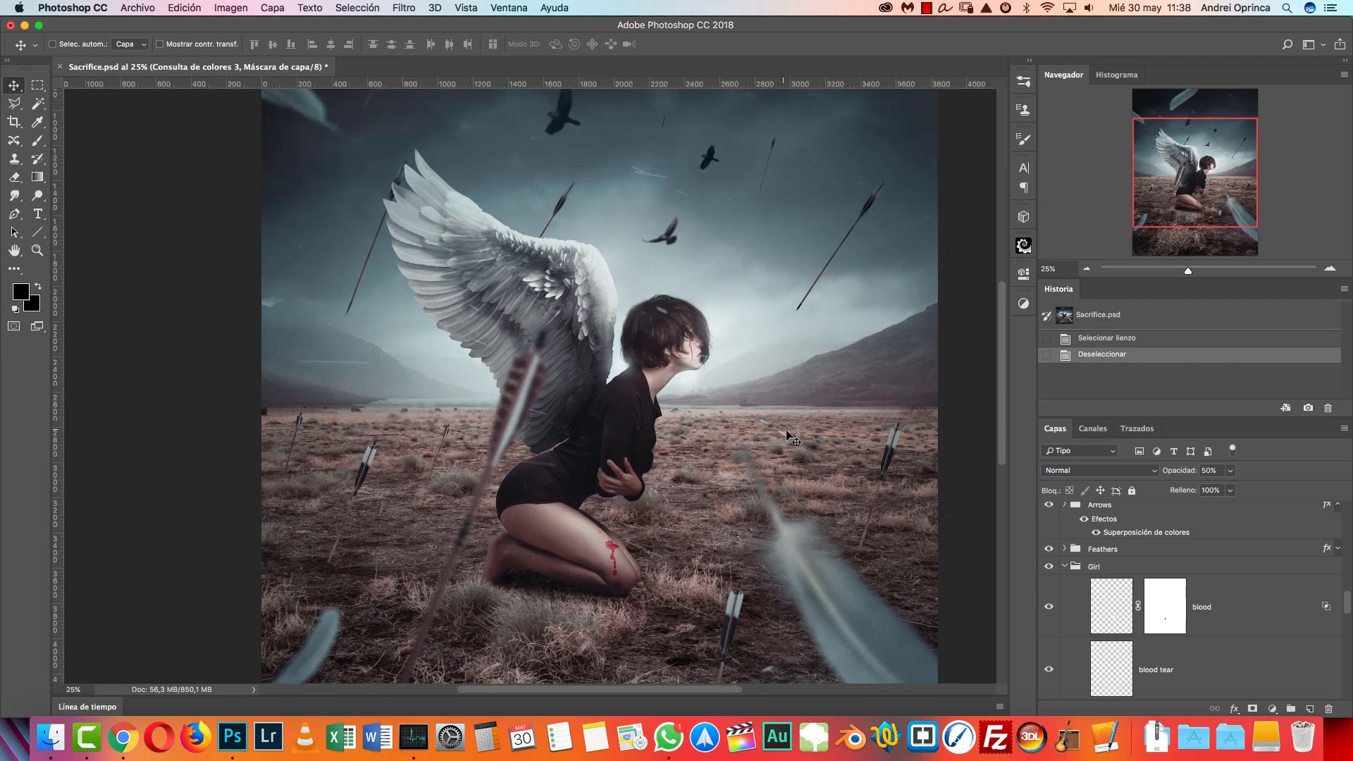
mouse_move(783, 422)
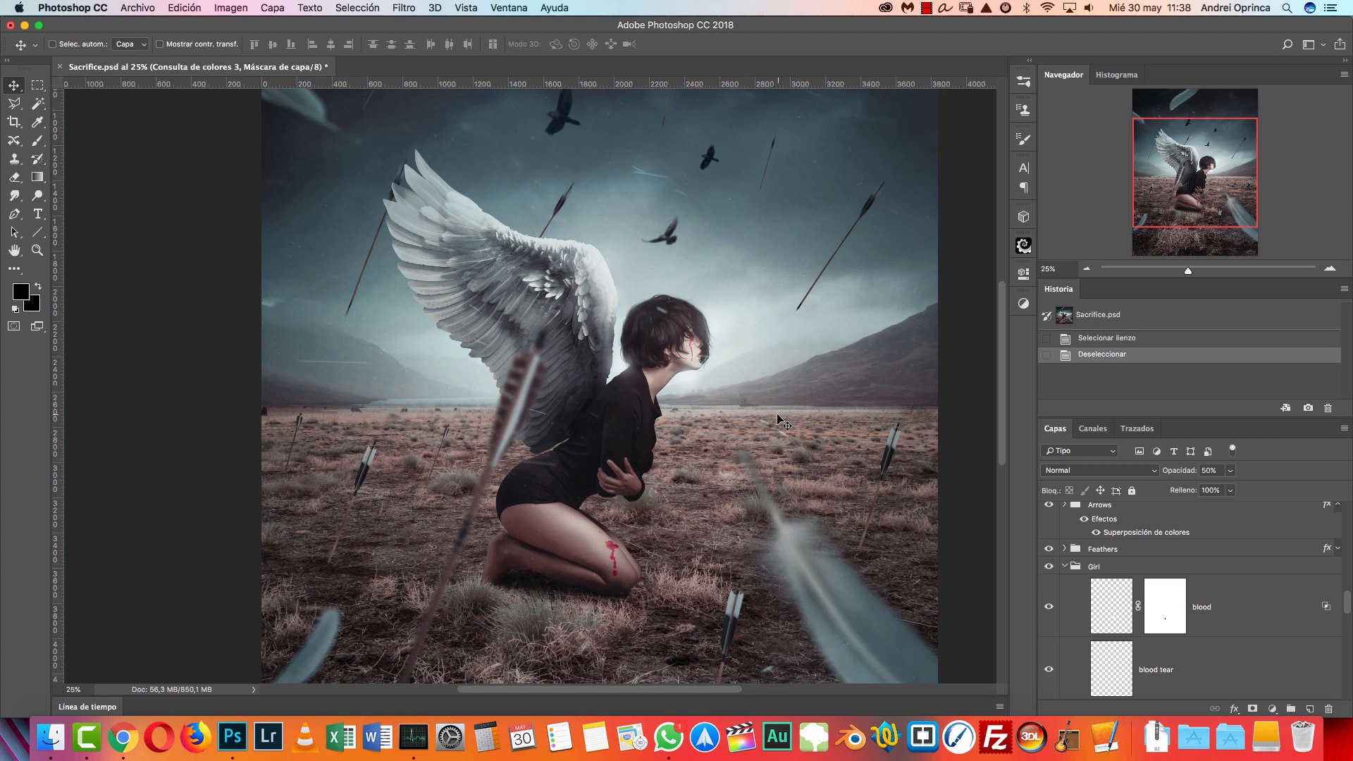